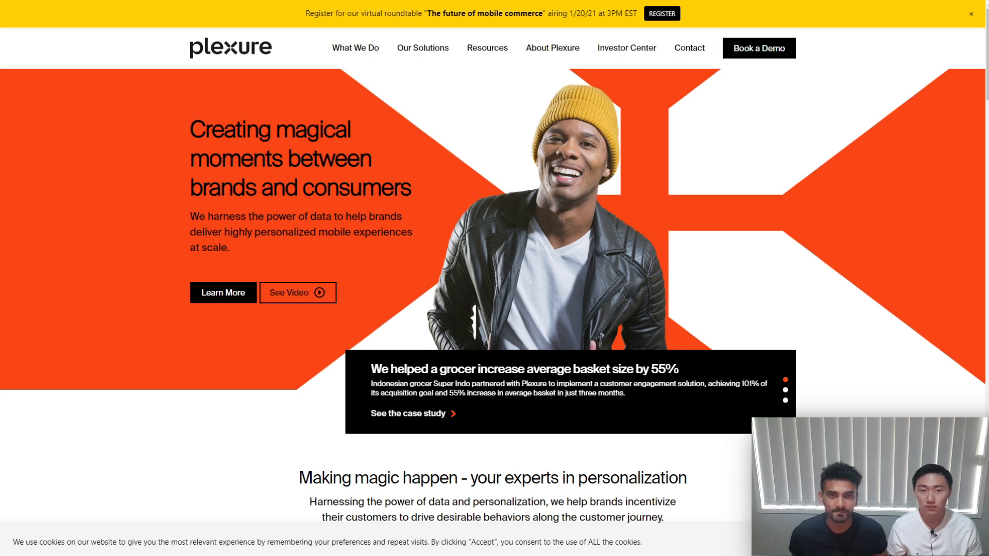
Step: Switch to the Ord Minnett tab and scroll down its home page
click(785, 390)
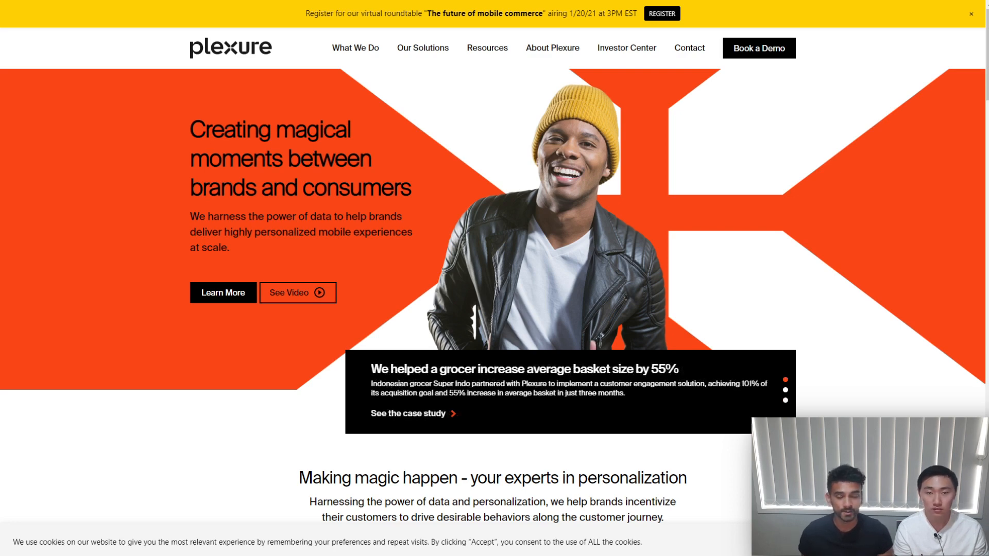
click(785, 390)
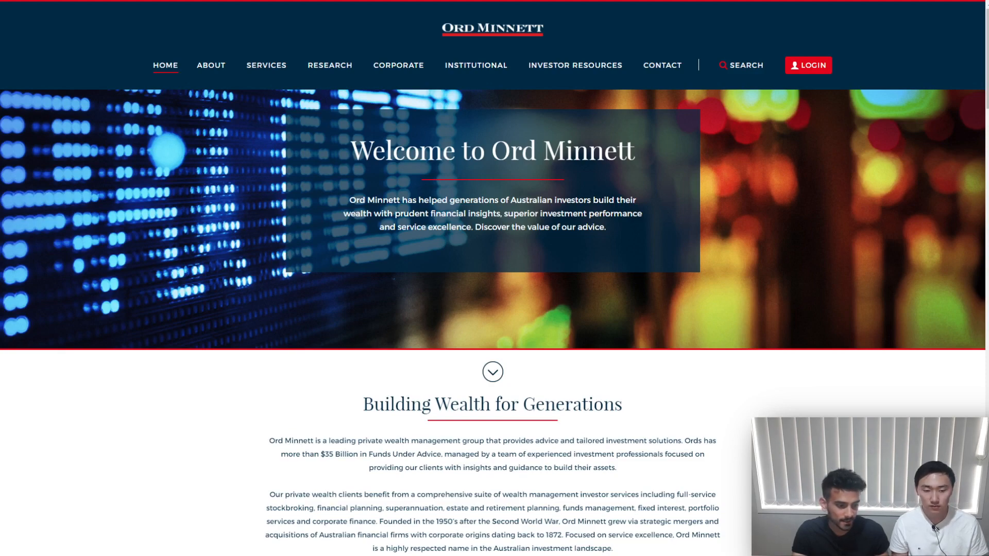
scroll(down, 3)
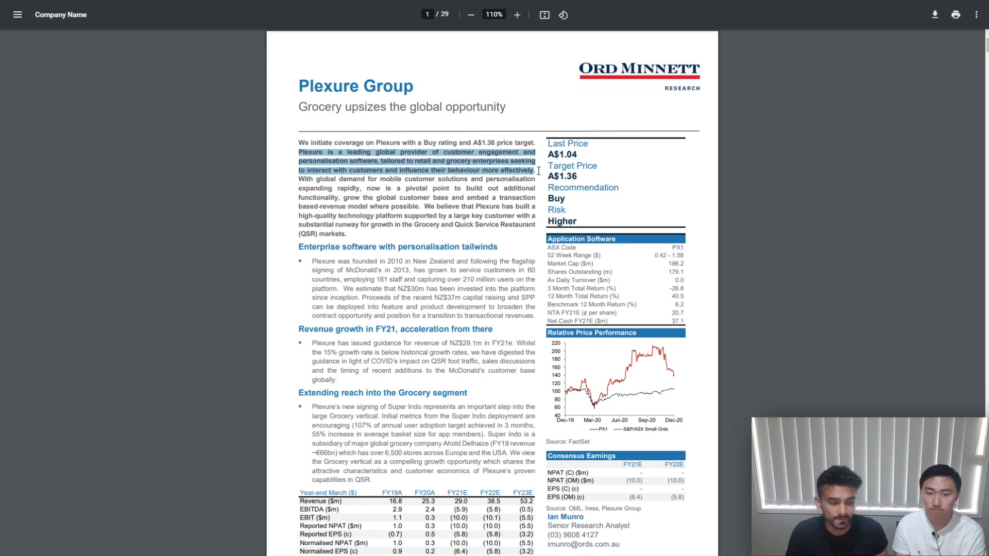
mouse_move(538, 171)
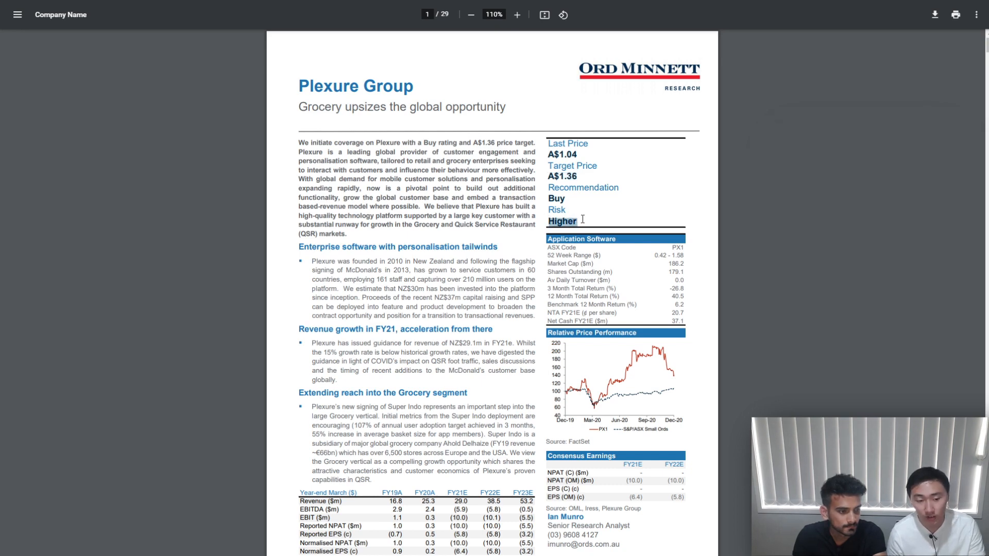
Step: Scroll down to page 6's Figure 5 Financial Summary, showing revenue of 53.2 by FY23e
scroll(down, 3)
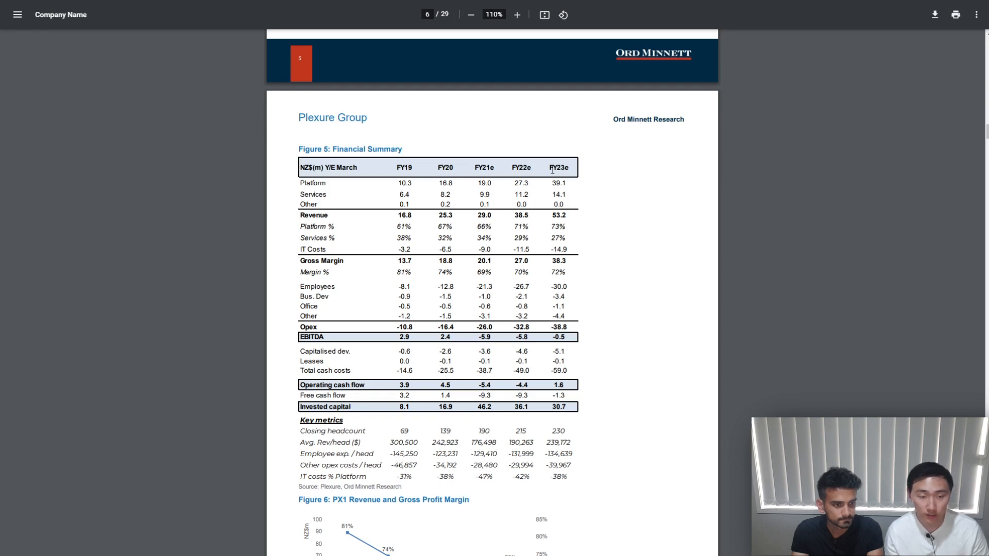
mouse_move(548, 167)
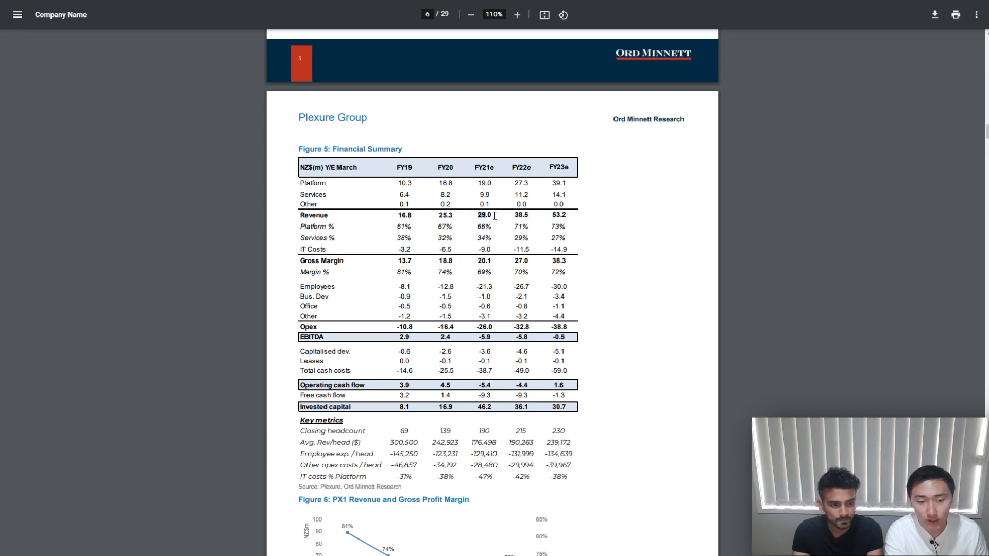
mouse_move(501, 220)
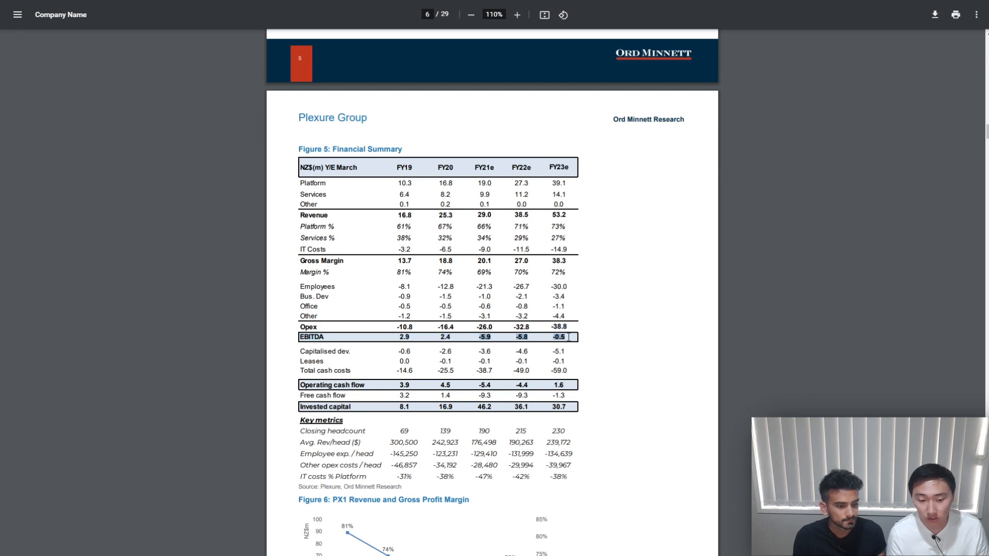
mouse_move(425, 410)
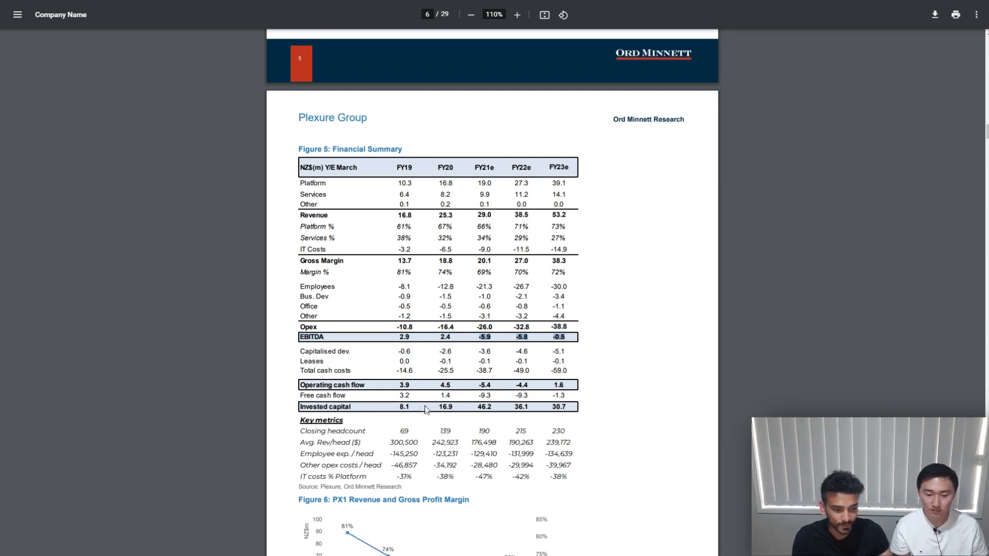
mouse_move(390, 421)
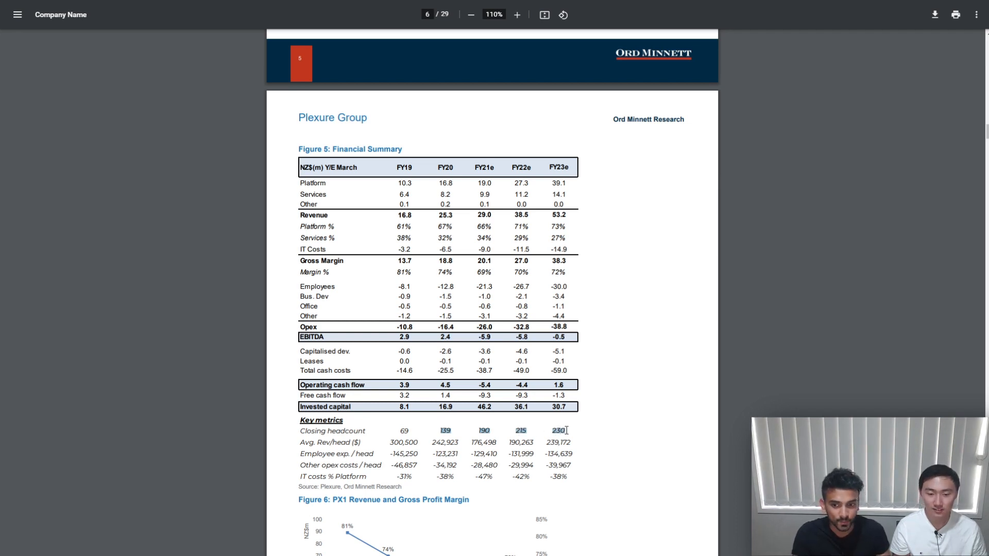
Step: Scroll down to page 7's Plexure Growth Strategy section and Figure 7
scroll(down, 3)
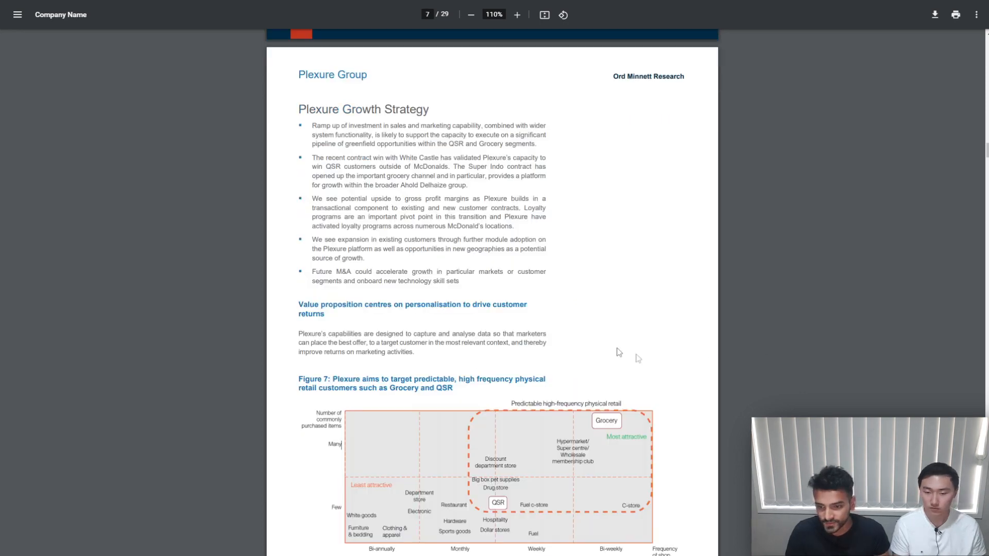
mouse_move(617, 242)
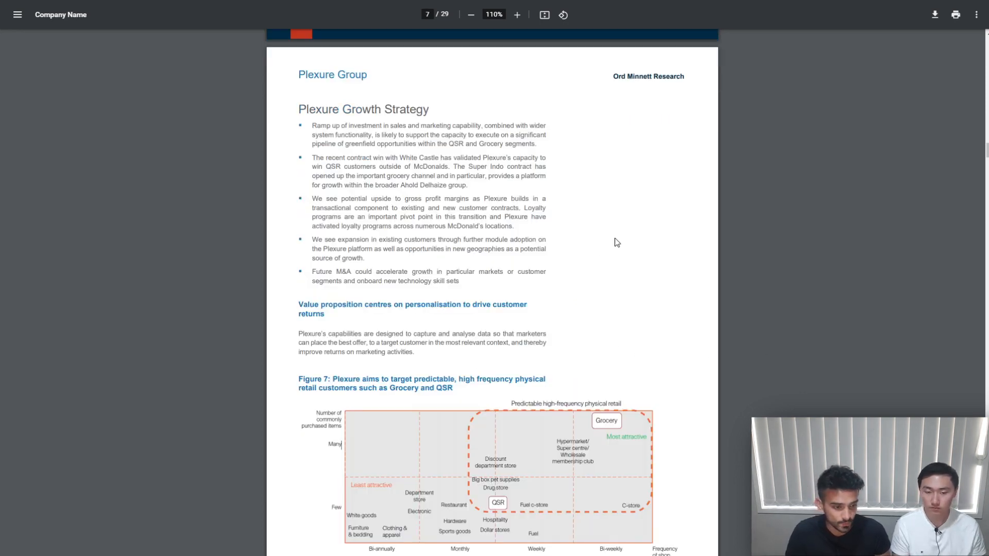
mouse_move(461, 166)
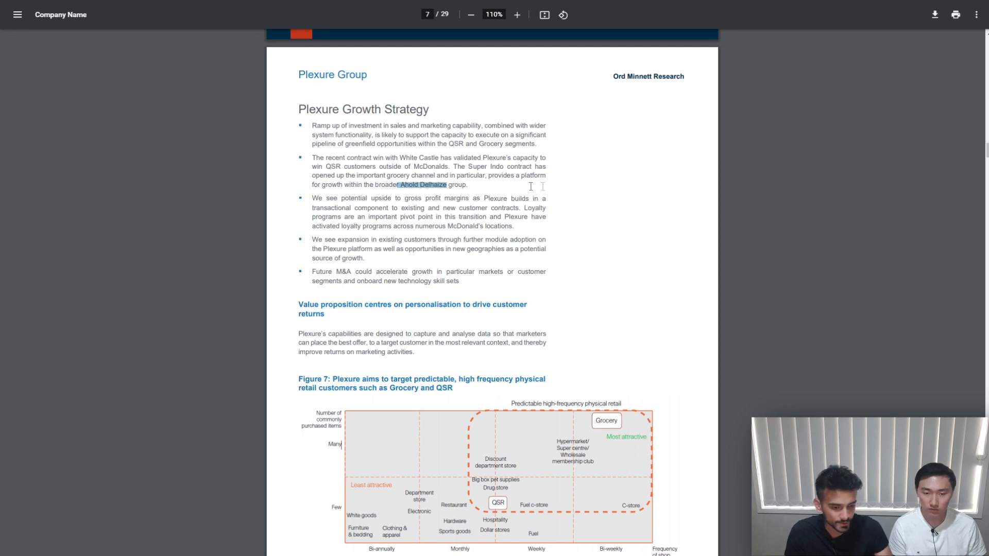
mouse_move(615, 196)
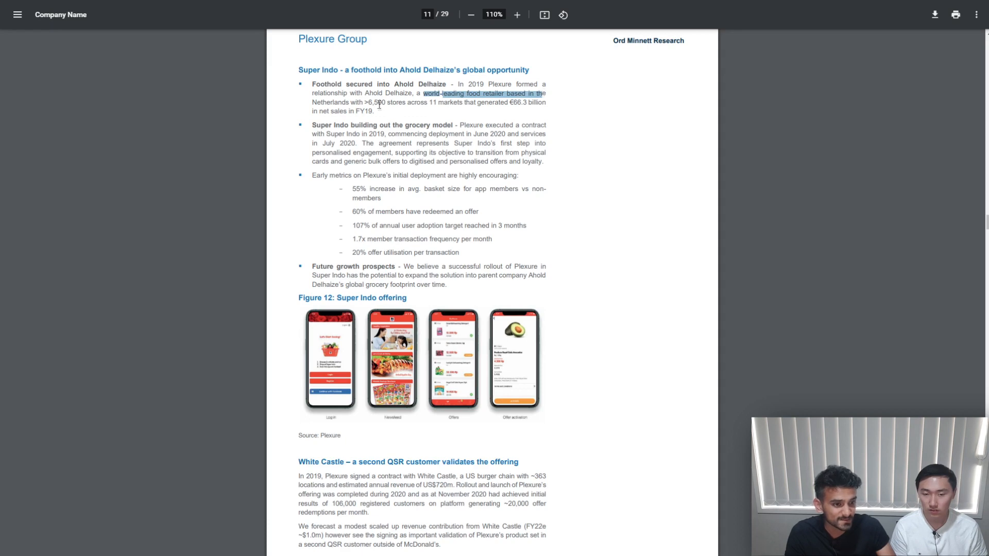
double_click(435, 102)
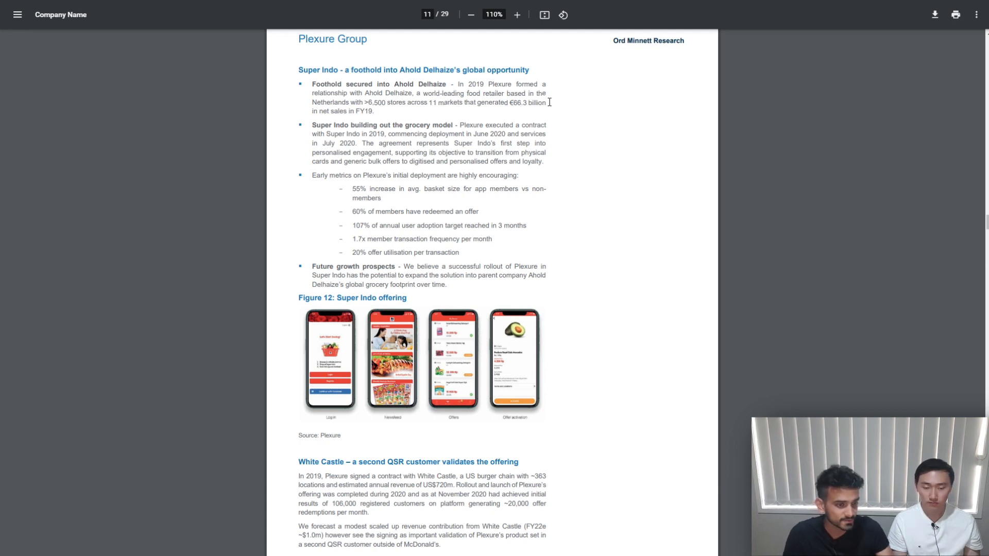
mouse_move(333, 177)
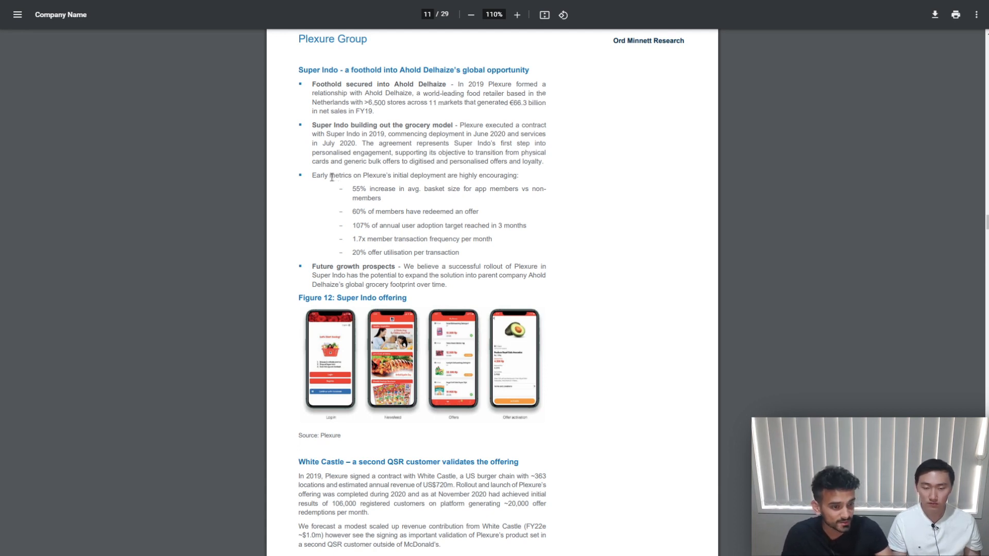
double_click(339, 175)
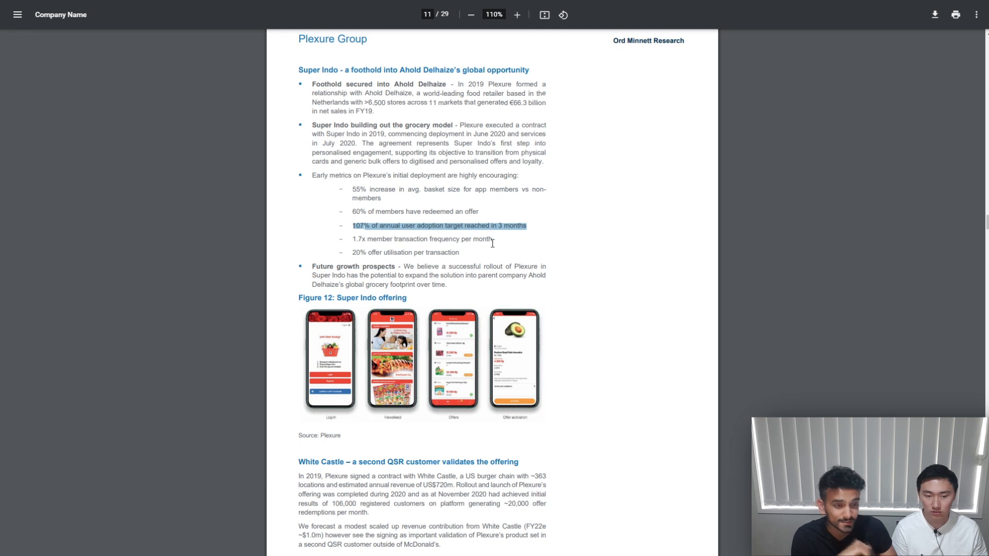
mouse_move(417, 266)
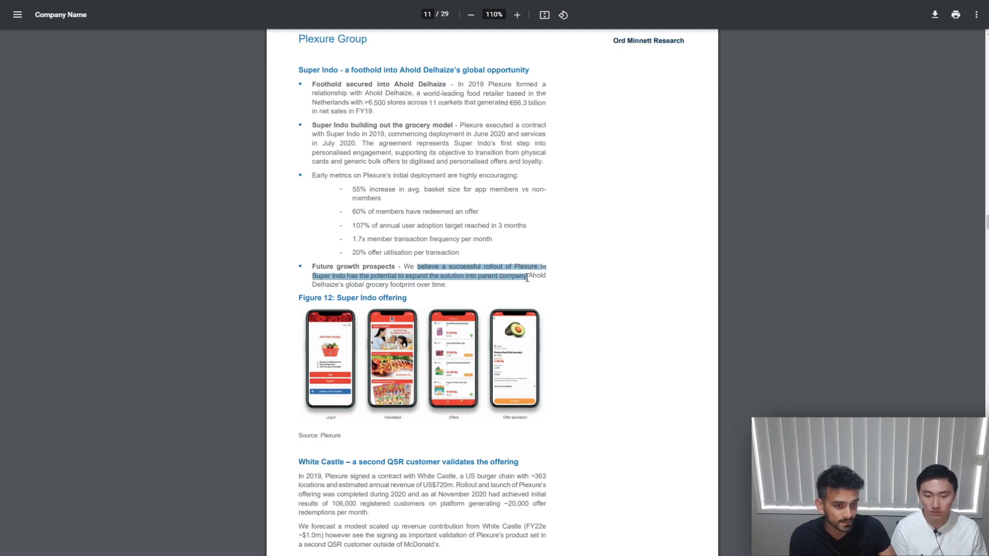
mouse_move(563, 282)
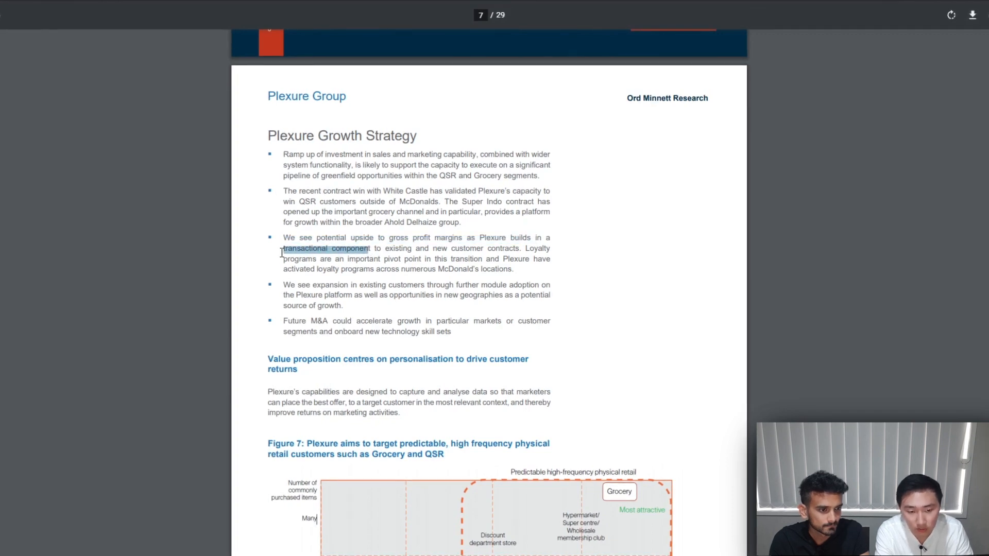
Step: Scroll back up toward page 7, Plexure Growth Strategy
scroll(up, 3)
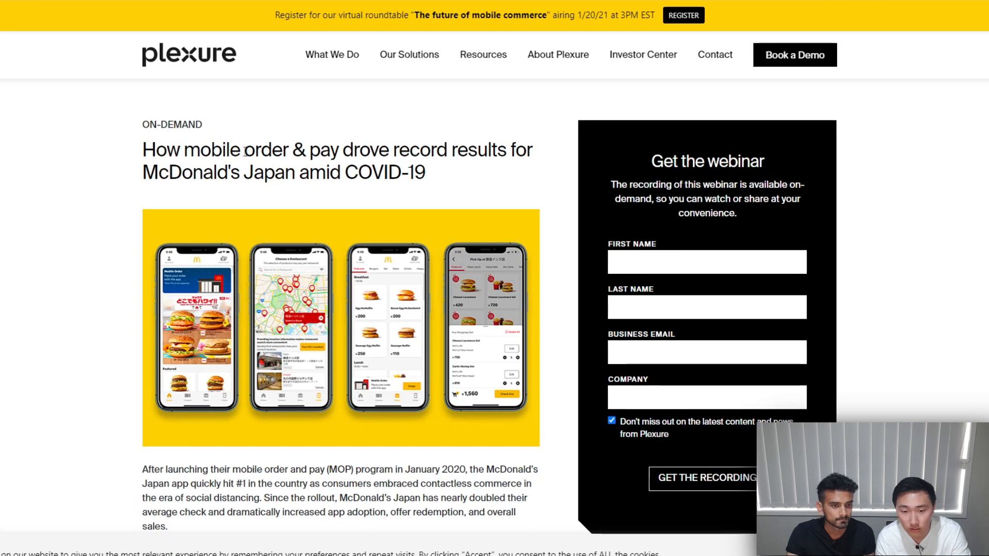
mouse_move(79, 206)
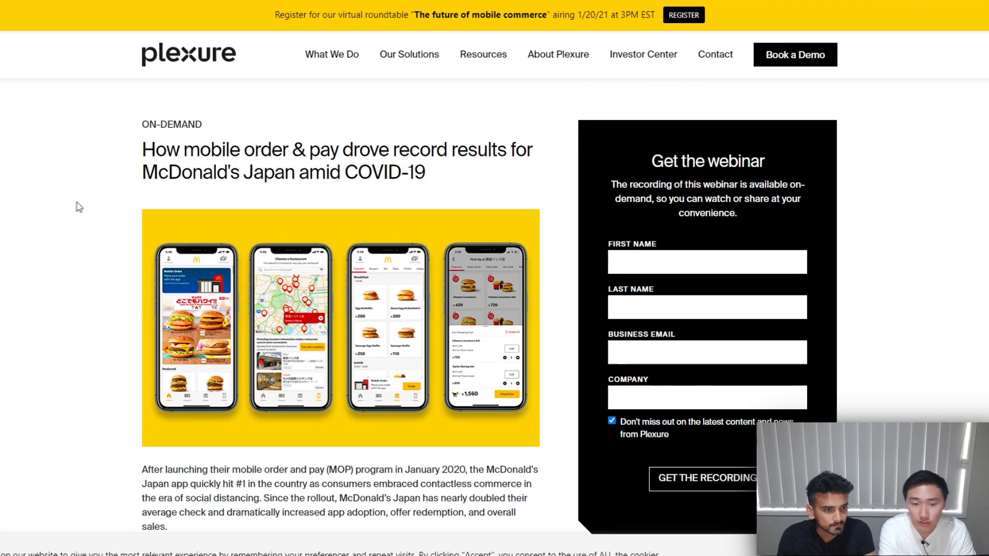
mouse_move(91, 200)
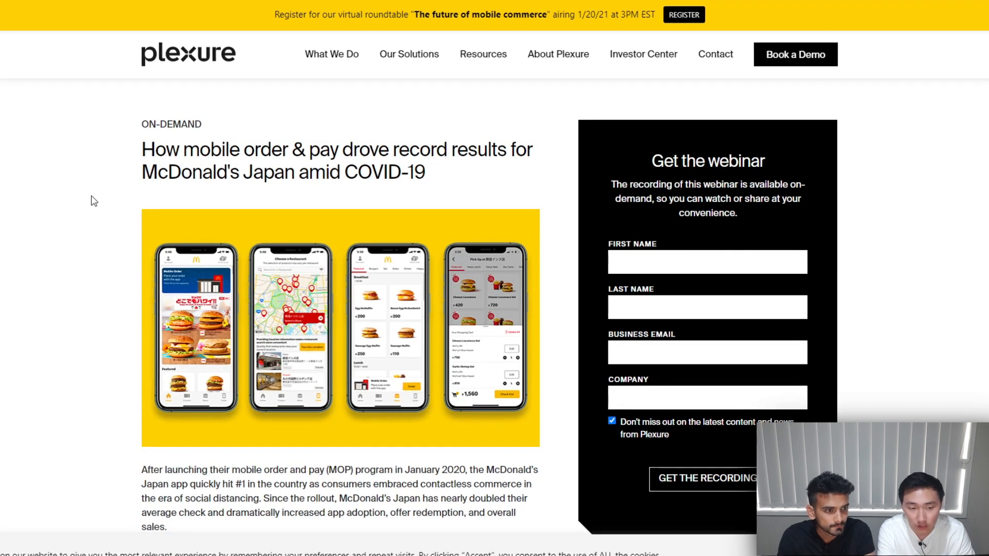
mouse_move(123, 183)
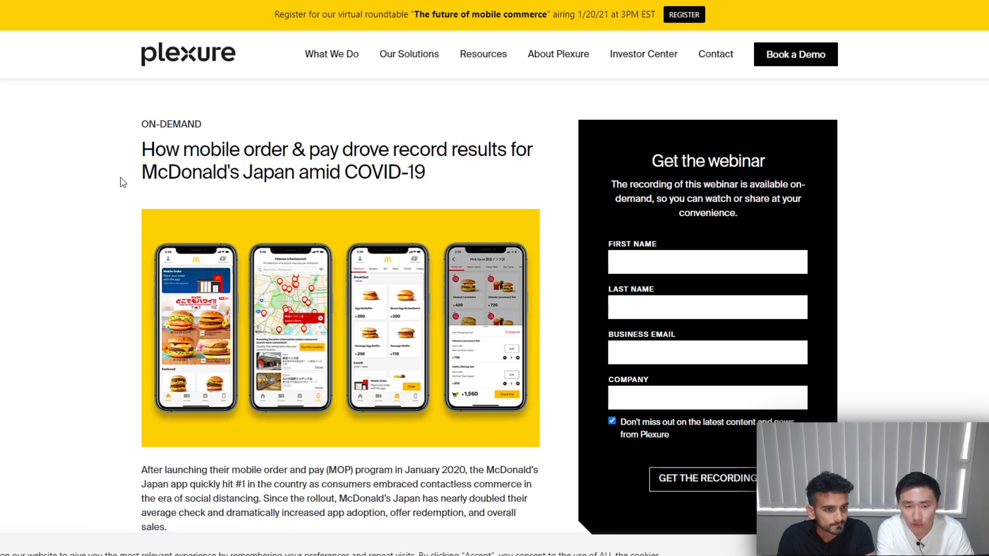
mouse_move(123, 190)
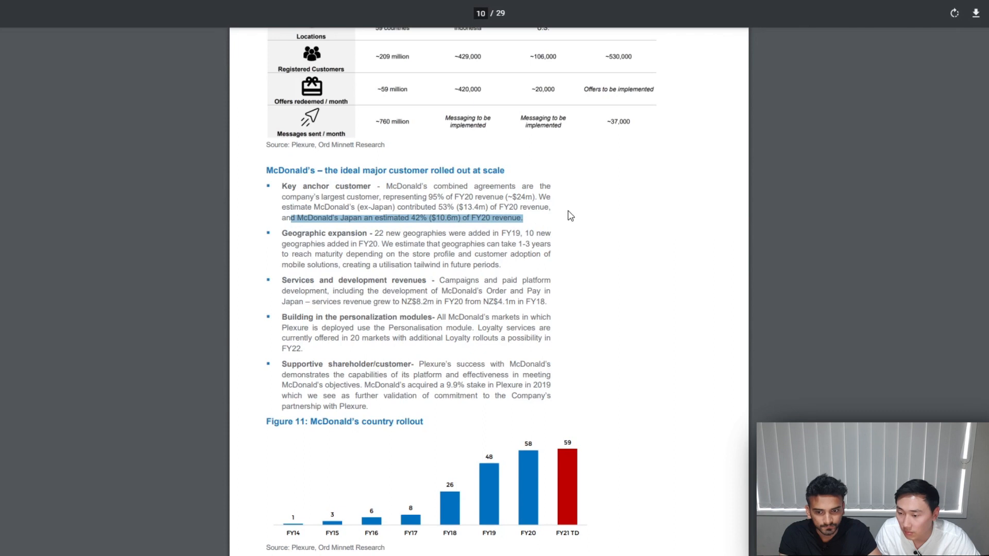
mouse_move(571, 212)
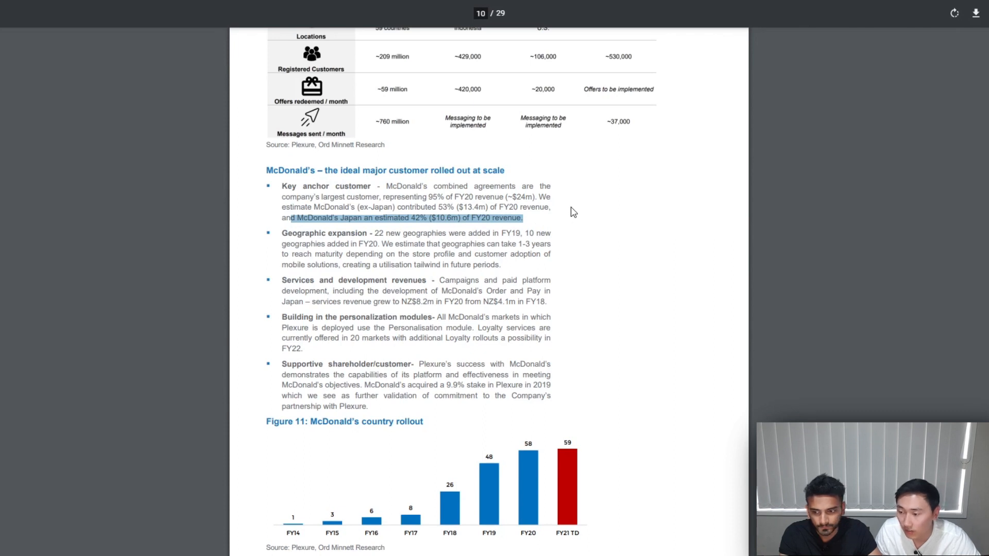
Step: Scroll to the market-sizing page with Figures 14 and 15 and the US$9bn mobile order market
scroll(up, 3)
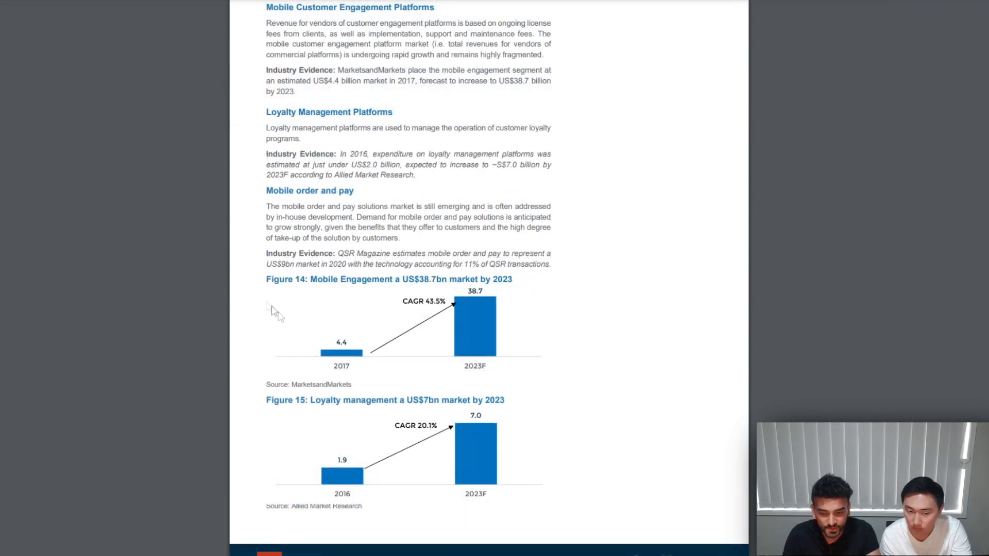
mouse_move(306, 347)
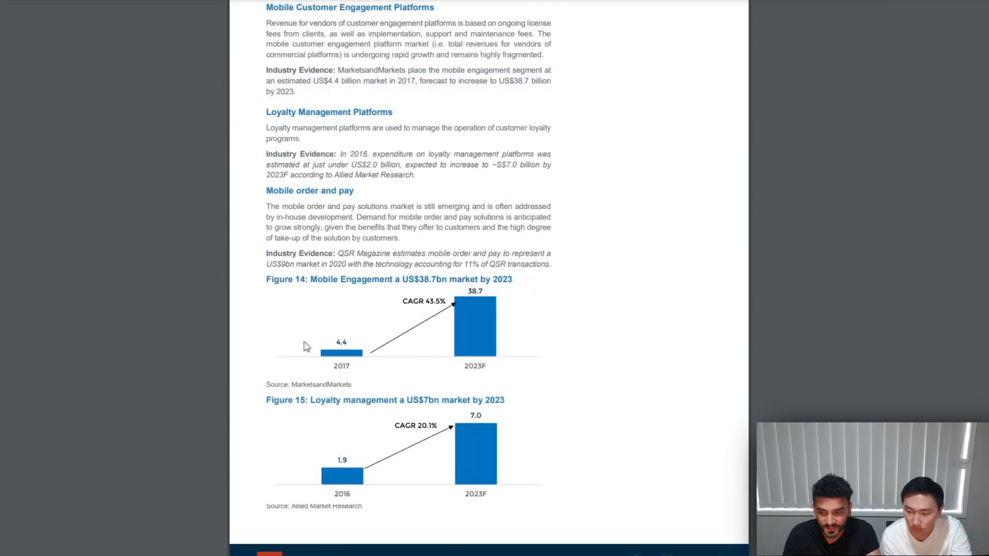
mouse_move(313, 347)
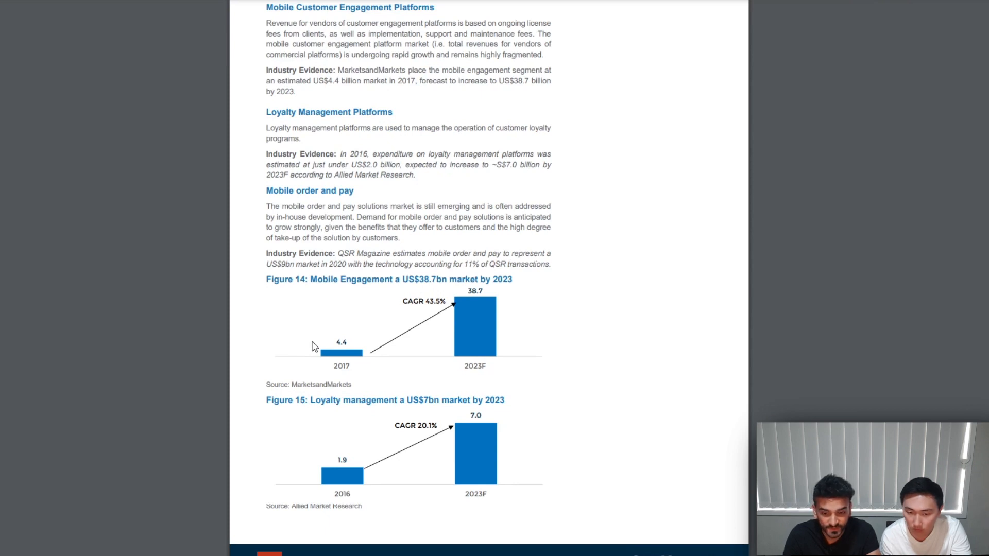
mouse_move(435, 331)
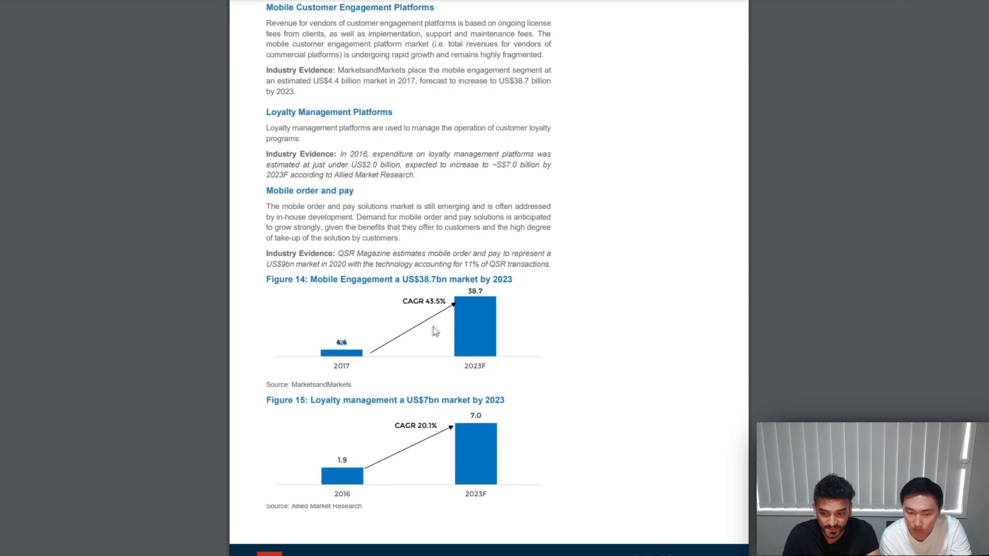
mouse_move(462, 293)
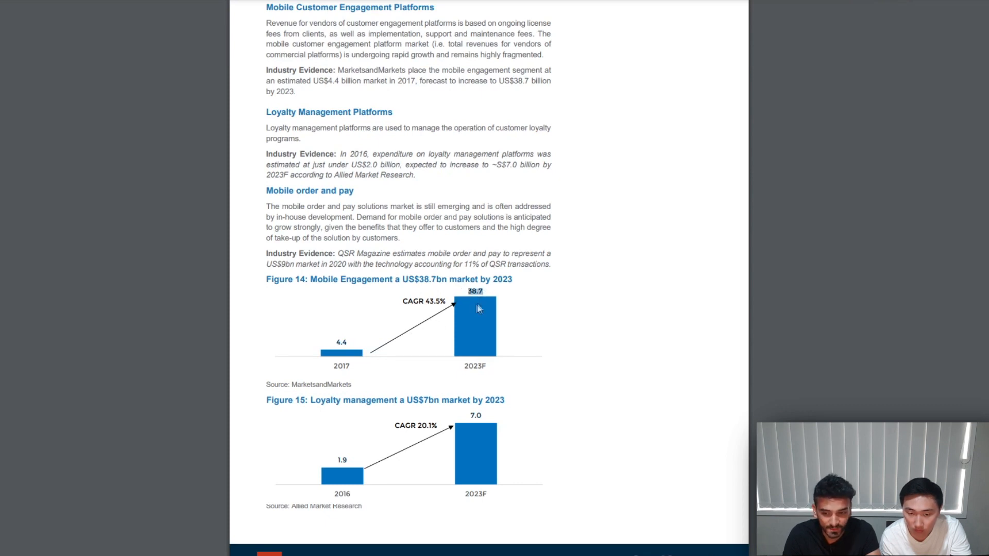
mouse_move(504, 341)
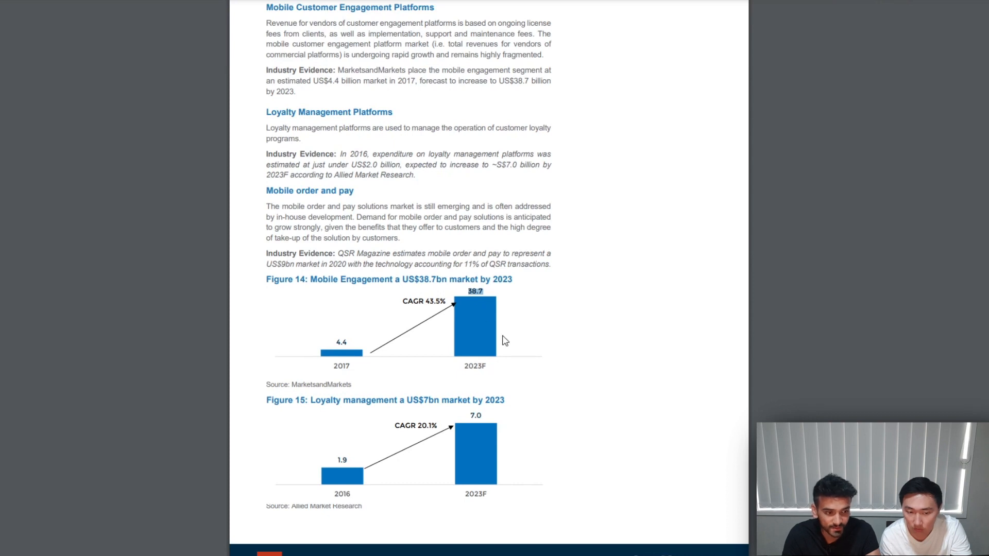
mouse_move(396, 302)
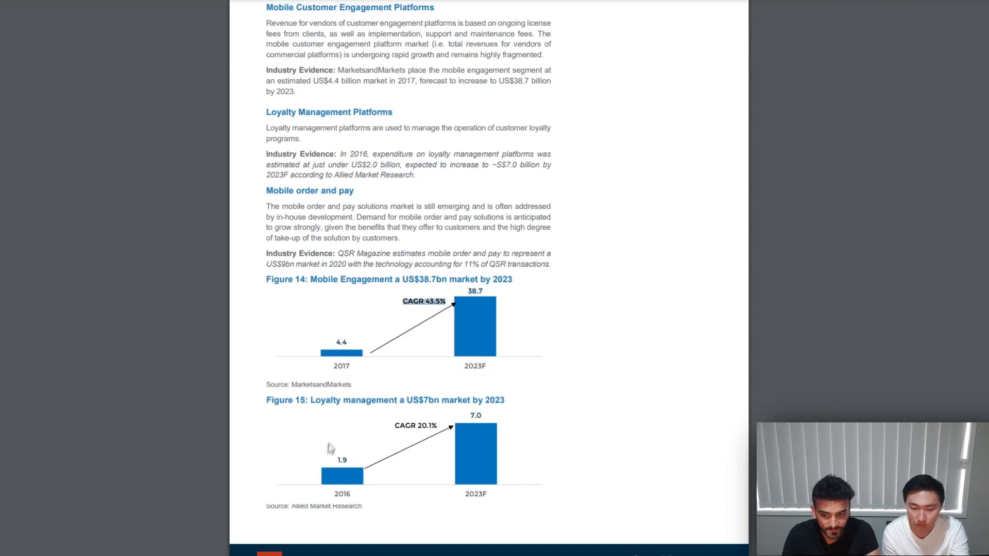
mouse_move(318, 457)
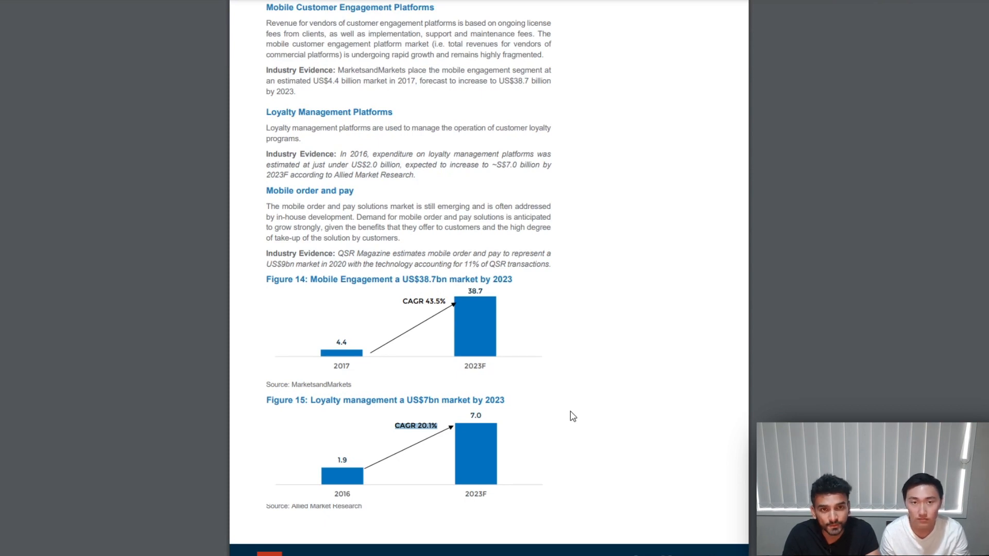
mouse_move(648, 416)
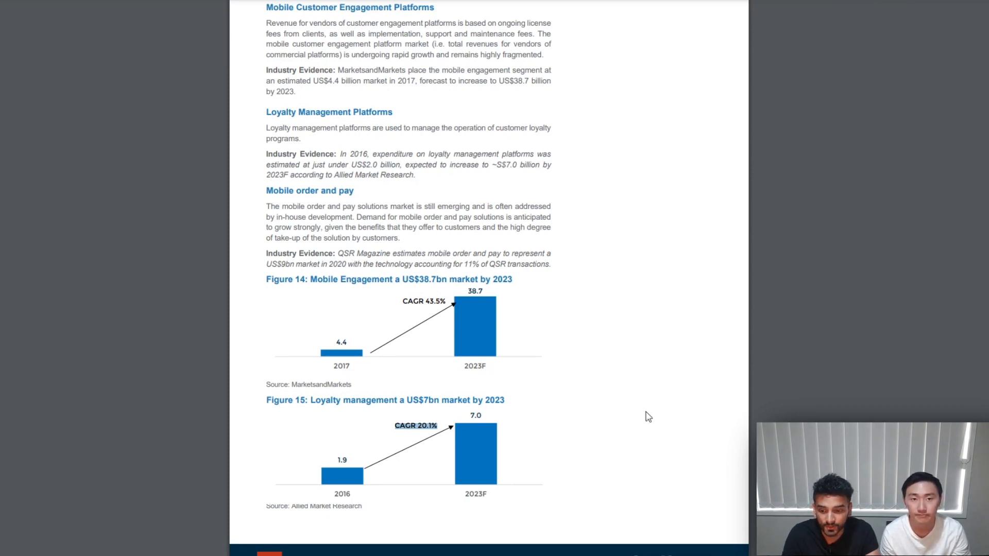
Step: Scroll to the Competitor Analysis page listing competitors such as Airship and Braze
scroll(down, 3)
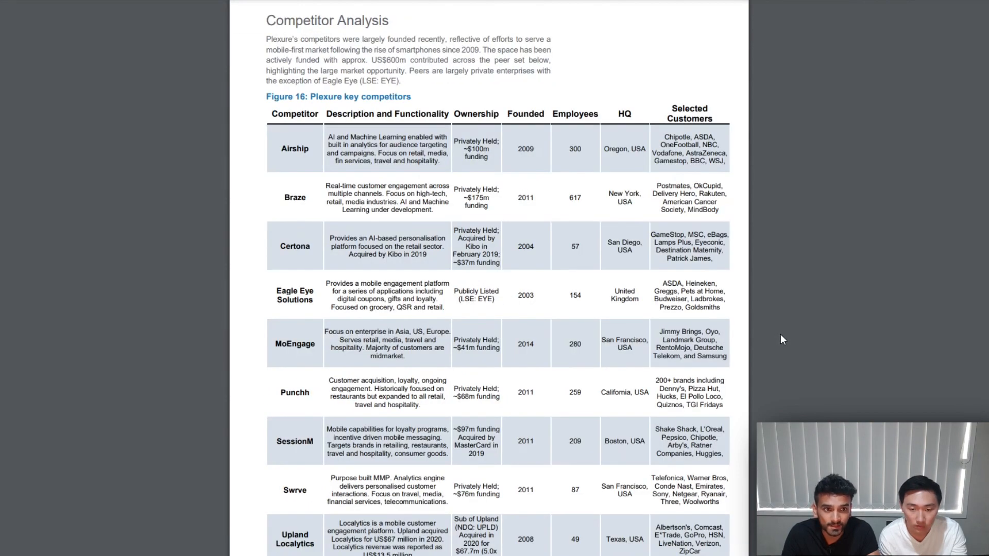
mouse_move(552, 393)
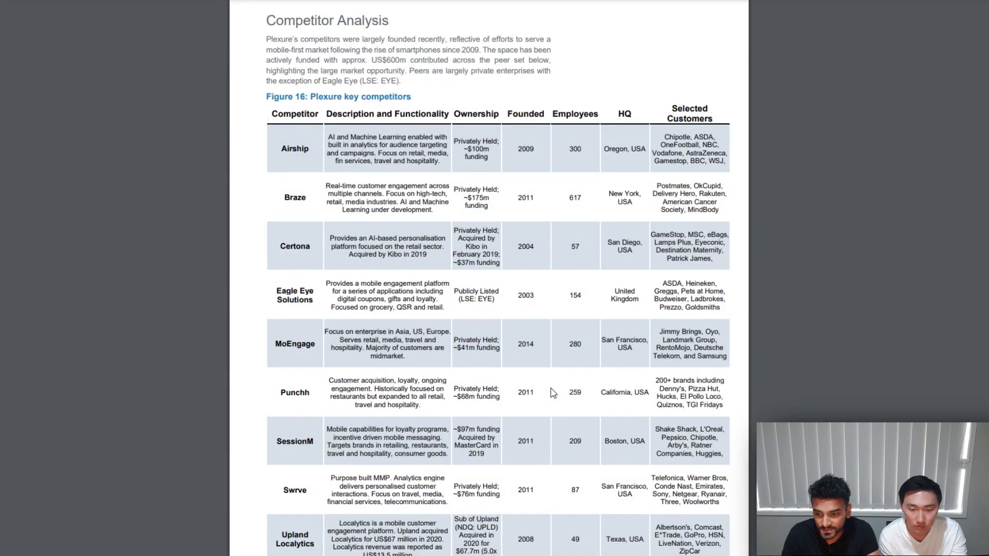
mouse_move(202, 204)
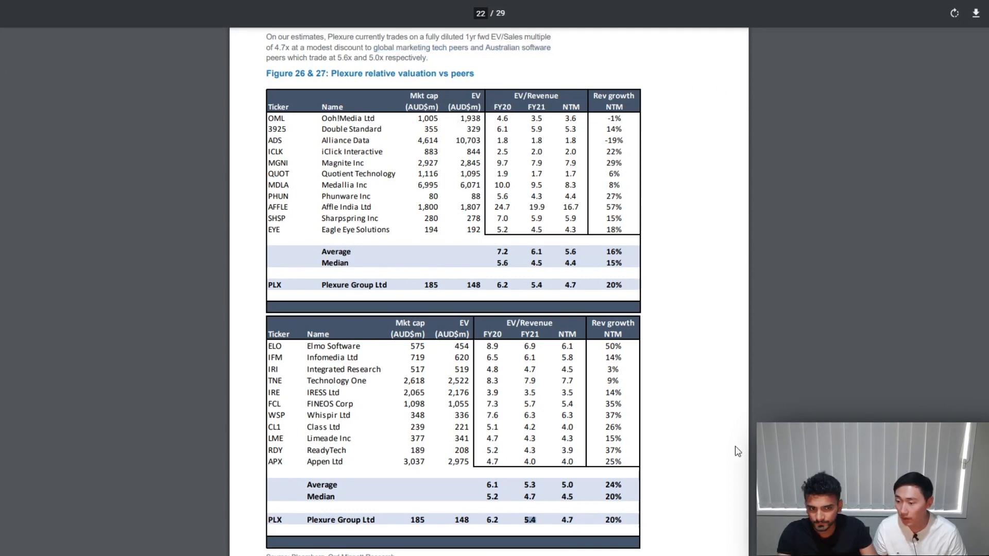
Step: Scroll back up to the overview page with Figures 2–4: 210 million users, McDonald's
scroll(up, 3)
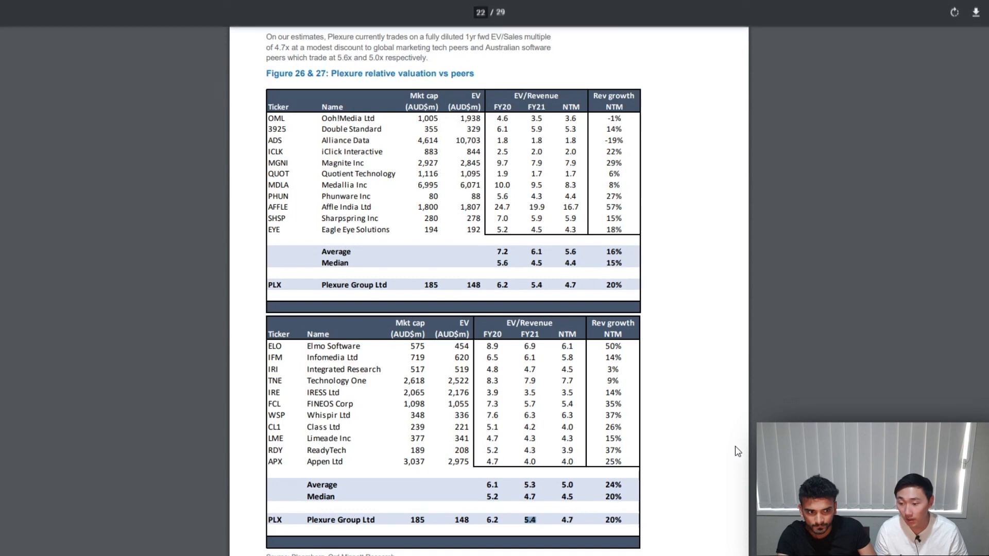
scroll(up, 3)
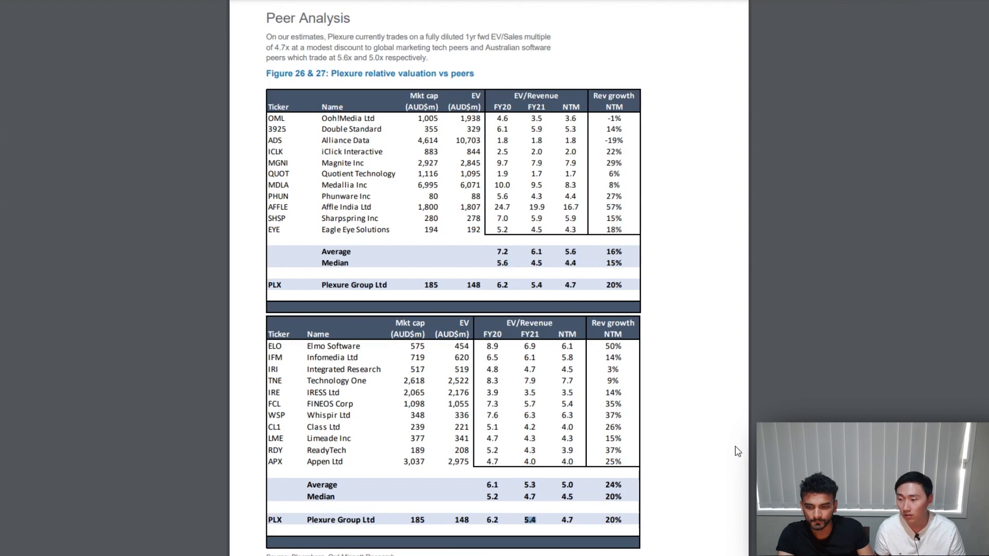
scroll(up, 3)
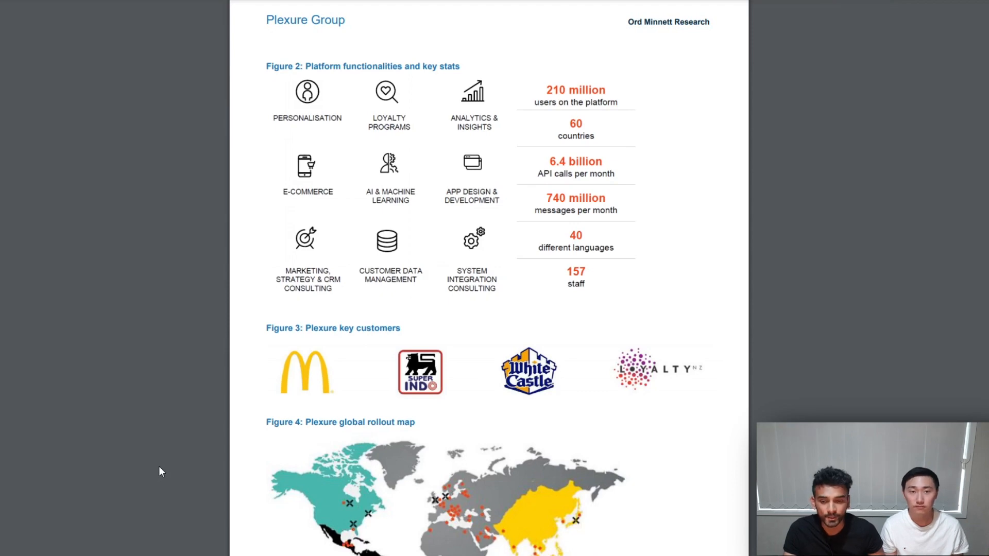
Step: Scroll down to page 13's US$38.7bn mobile engagement and US$7bn loyalty management charts
scroll(down, 3)
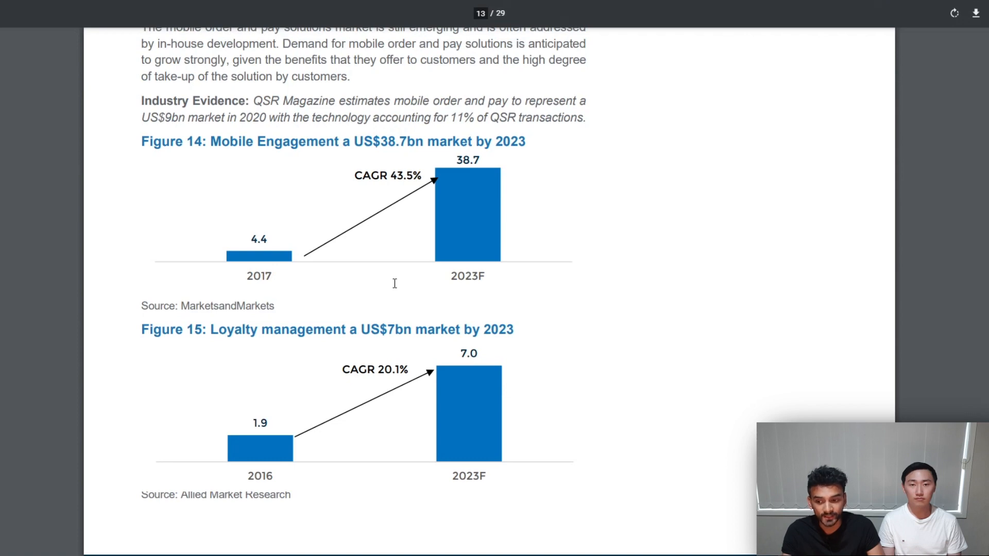
Step: Show the White Castle and Super Indo announcement screenshots in Paint
scroll(down, 3)
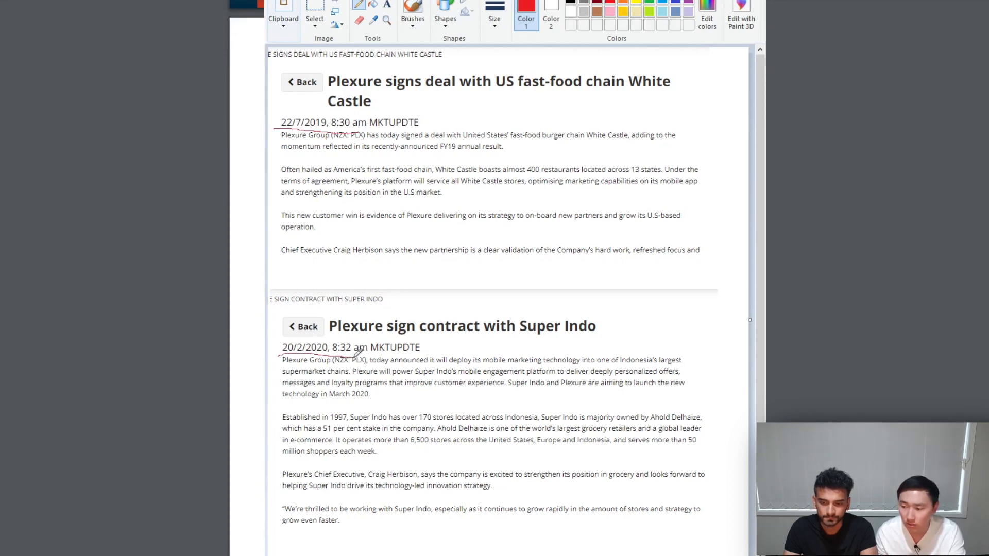
Step: Scroll to the Key assumptions page, where Figure 19 projects $53m FY23 revenue
scroll(down, 3)
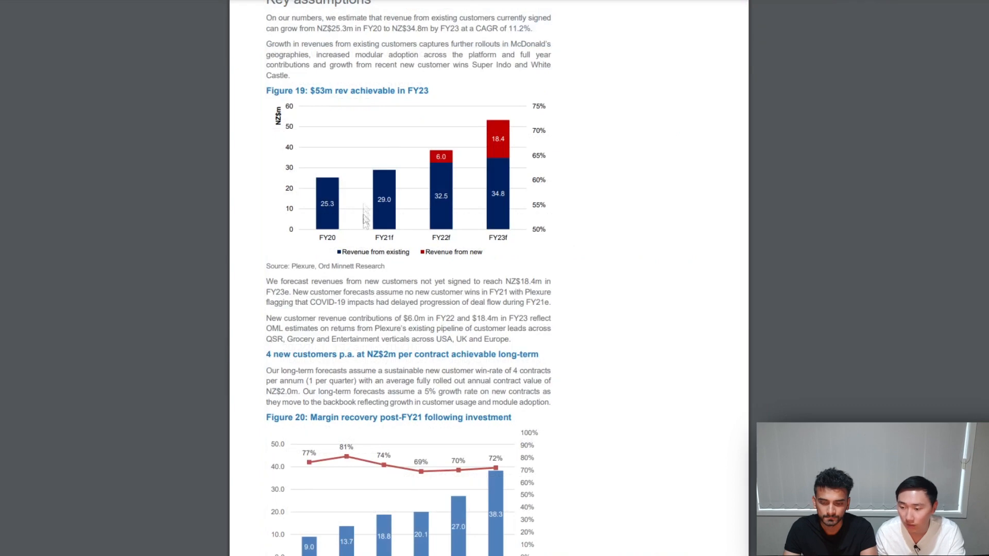
mouse_move(351, 210)
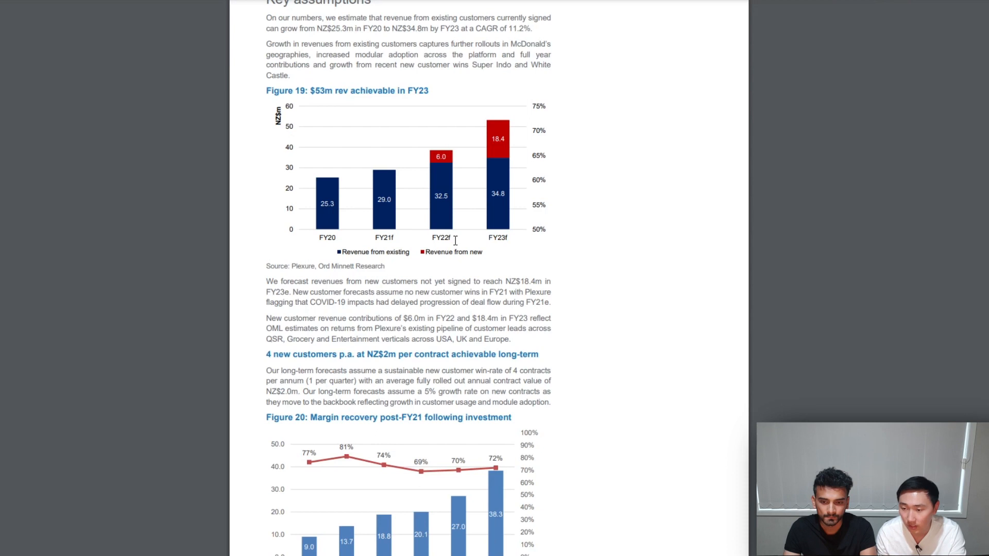
mouse_move(332, 369)
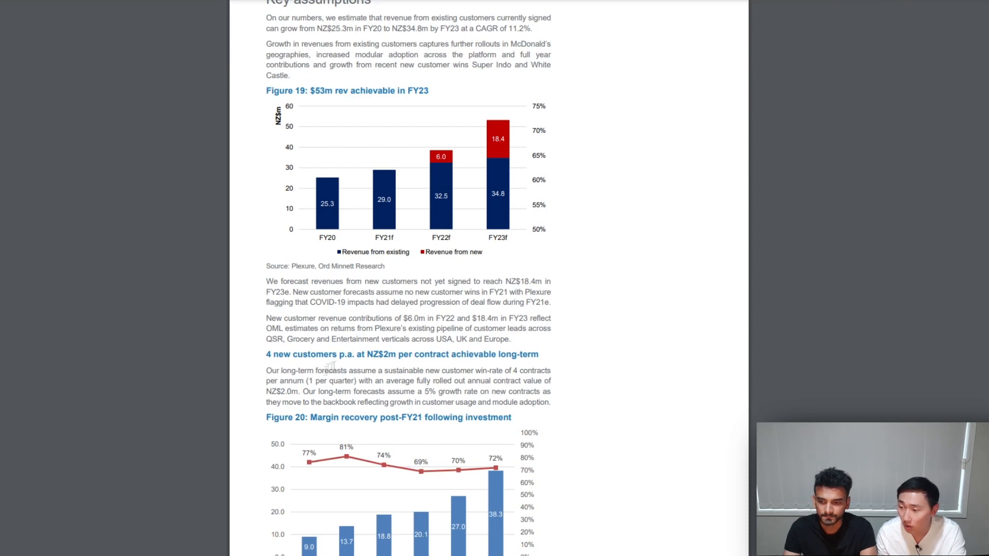
mouse_move(502, 364)
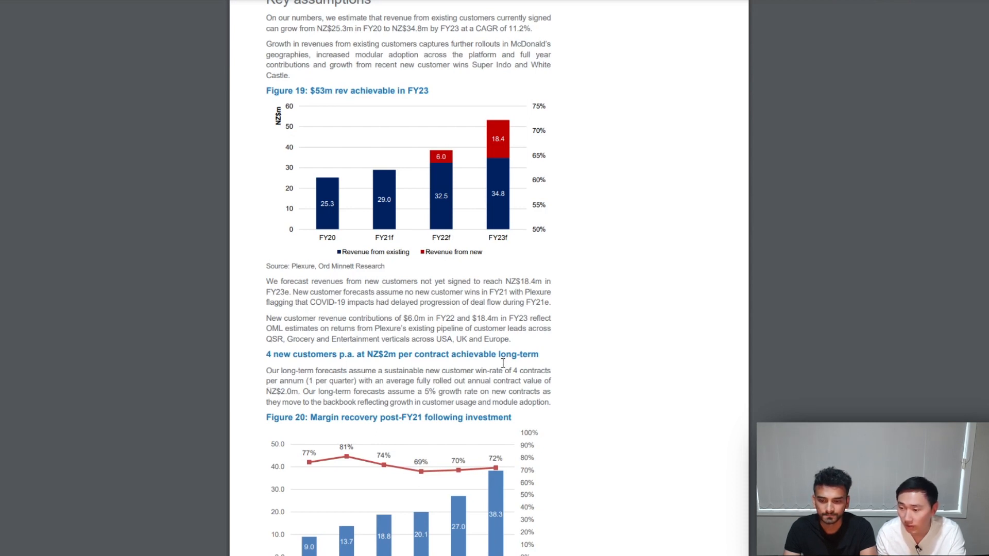